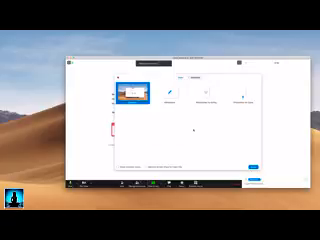
mouse_move(192, 132)
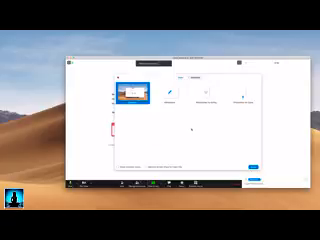